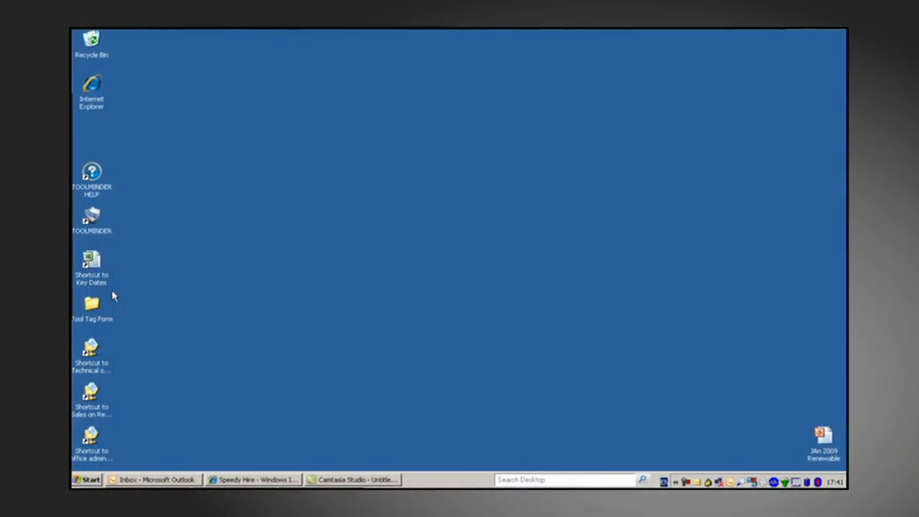
- Open the Tool Tag Form folder on the desktop to reach the ReactecToolTagFormExcel2007 workbook
{"action": "double_click", "coordinate": [91, 305]}
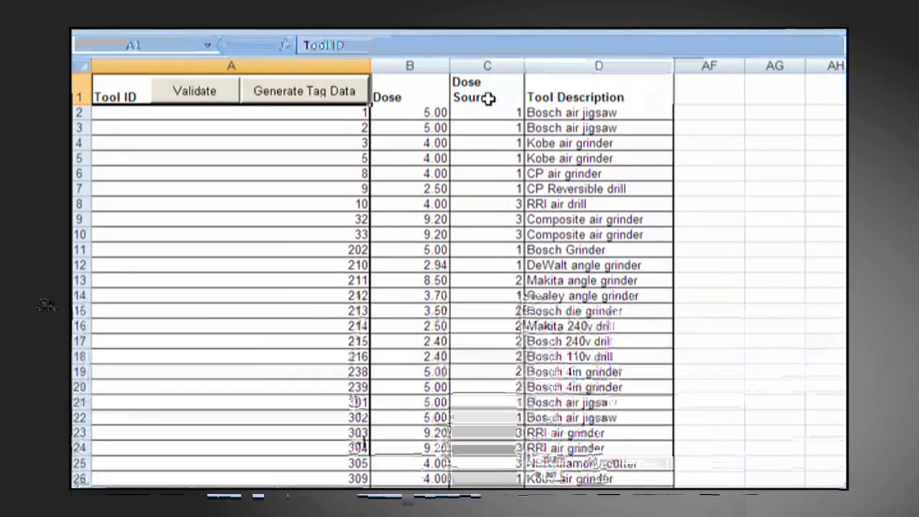
{"action": "mouse_move", "coordinate": [585, 111]}
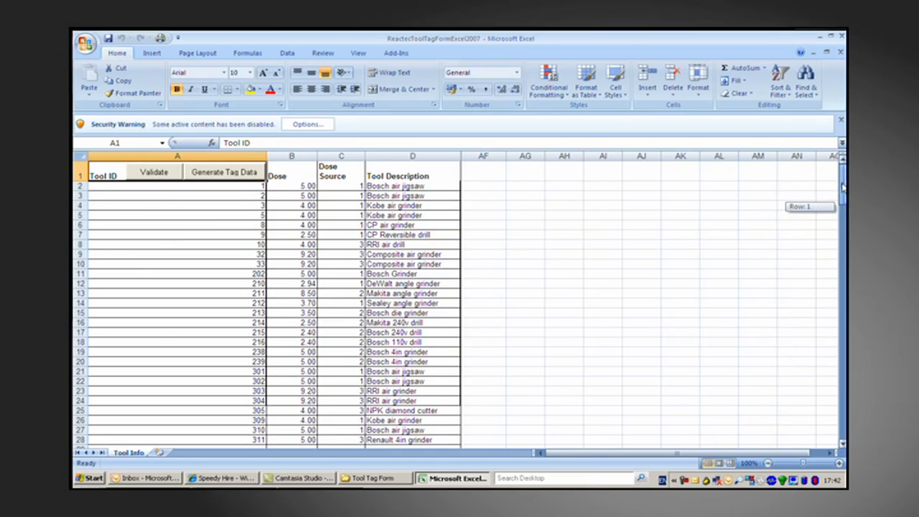
- Enter tool 312 in row 29: dose 5.6, source 5, description 'Bosch 5in Grinder'
{"action": "scroll", "scroll_direction": "down", "scroll_amount": 3}
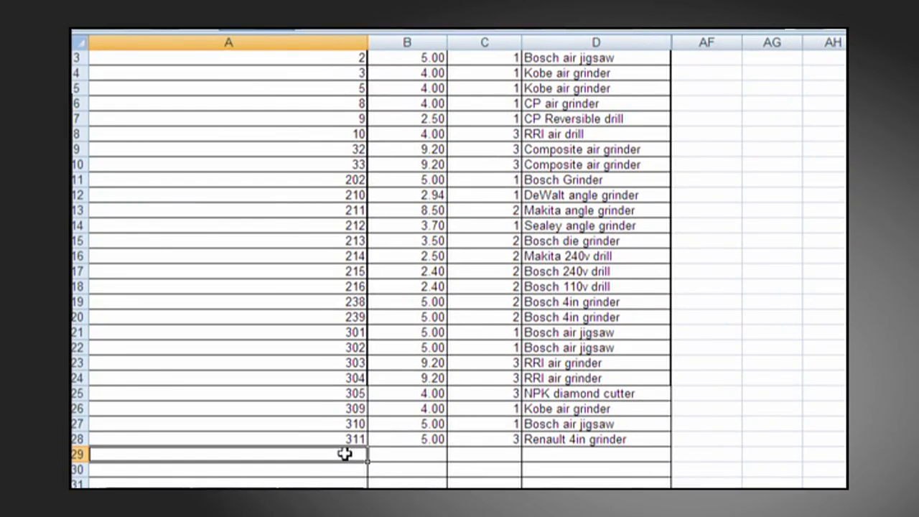
{"action": "type", "text": "312"}
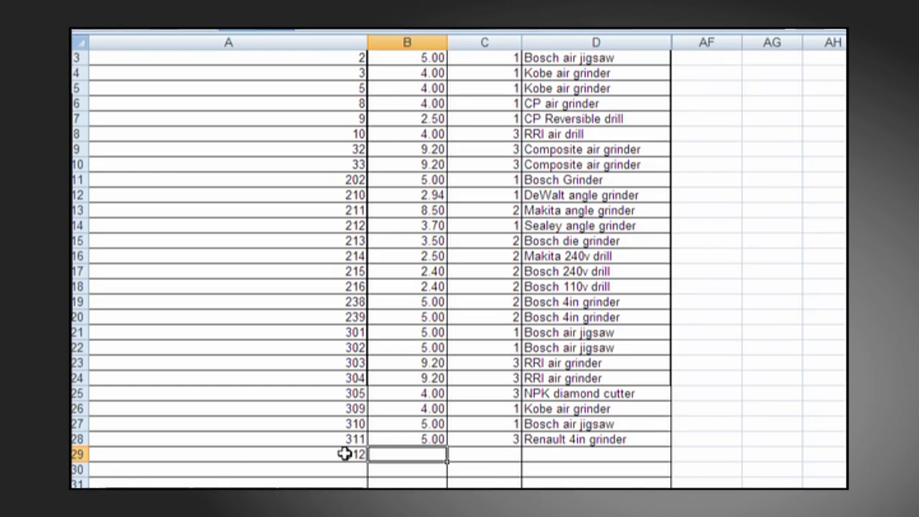
{"action": "type", "text": "5.6"}
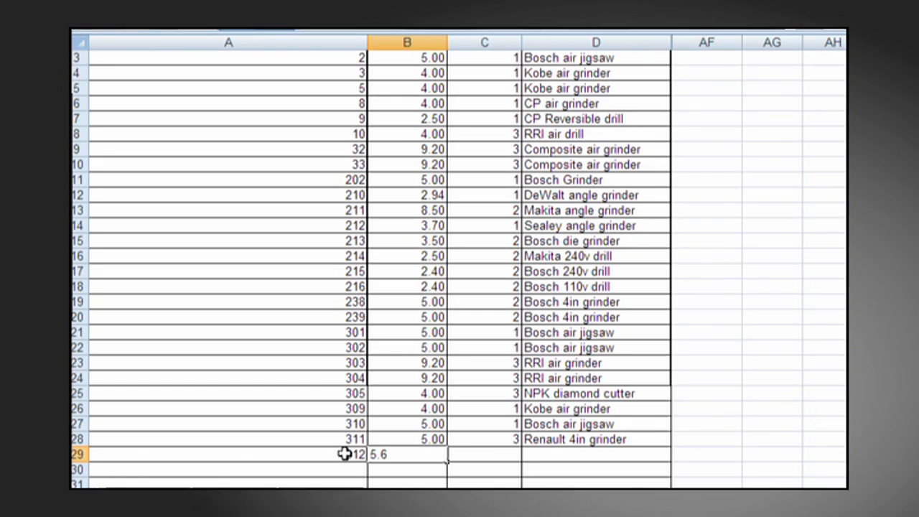
{"action": "key", "text": "Tab"}
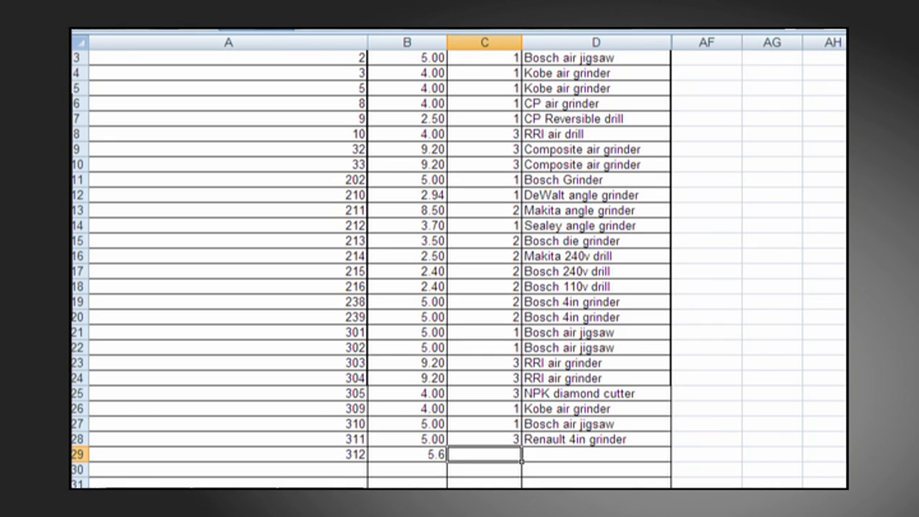
{"action": "type", "text": "5"}
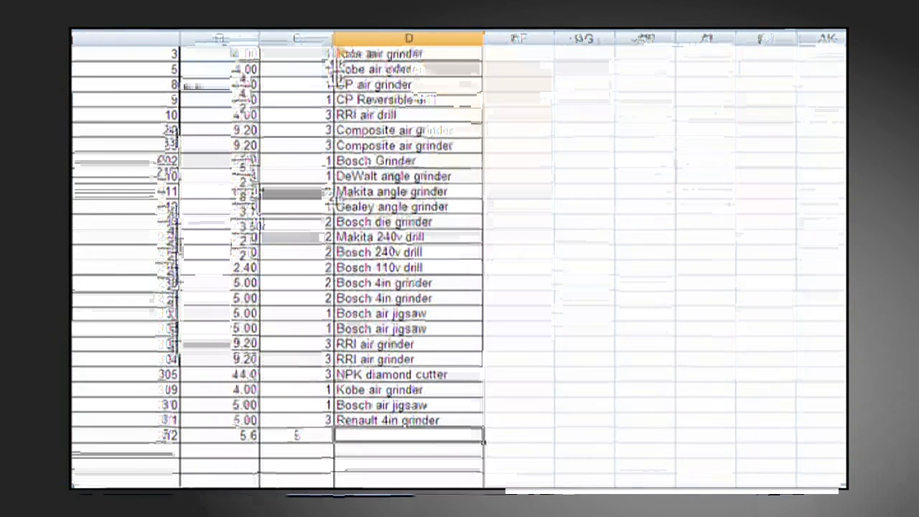
{"action": "type", "text": "Bosch 5in Grinder"}
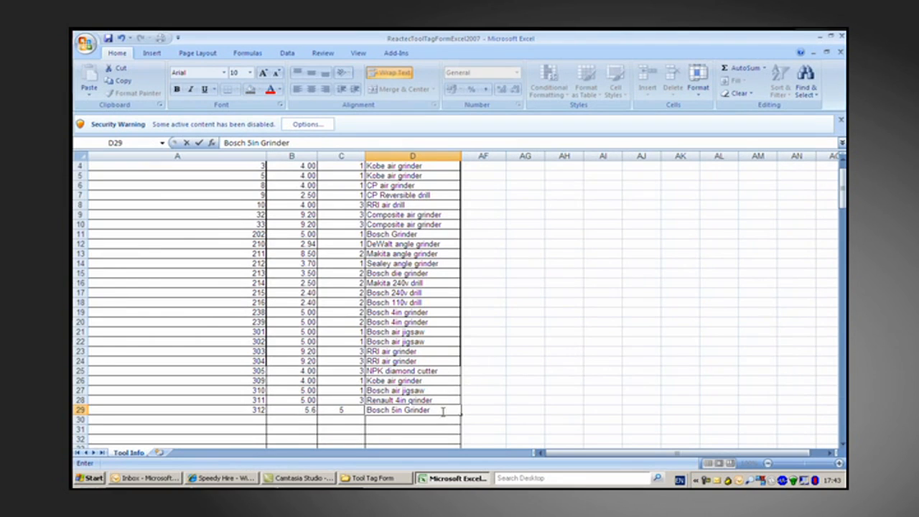
- Commit the 'Bosch 5in Grinder' description and enable the workbook's disabled macro content
{"action": "double_click", "coordinate": [412, 410]}
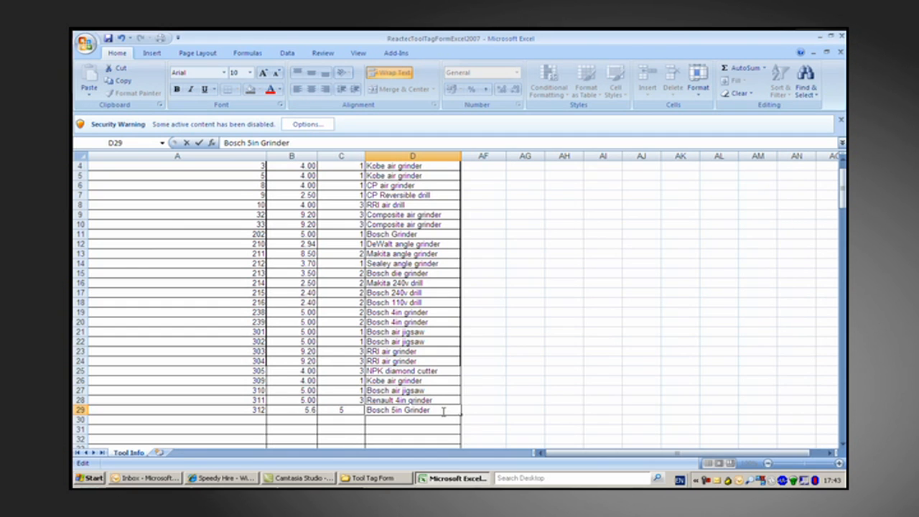
{"action": "left_click", "coordinate": [413, 390]}
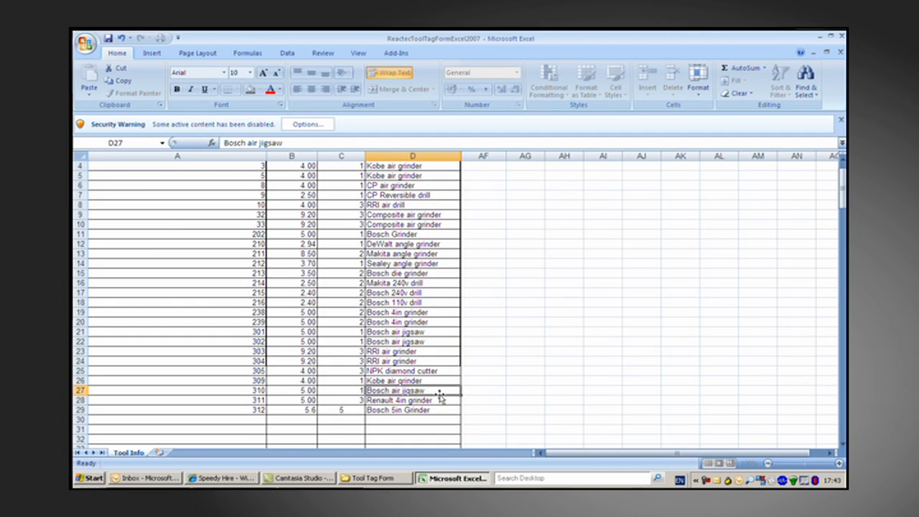
{"action": "scroll", "scroll_direction": "up", "scroll_amount": 3}
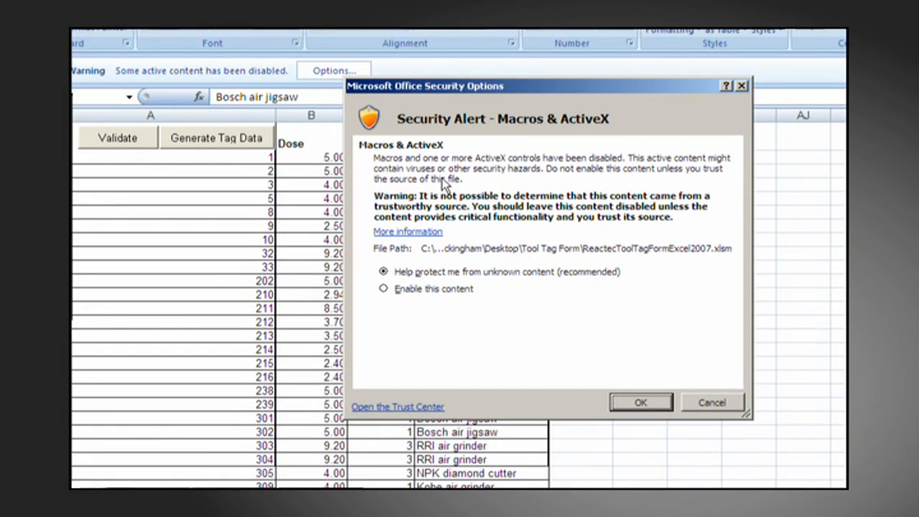
{"action": "mouse_move", "coordinate": [623, 366]}
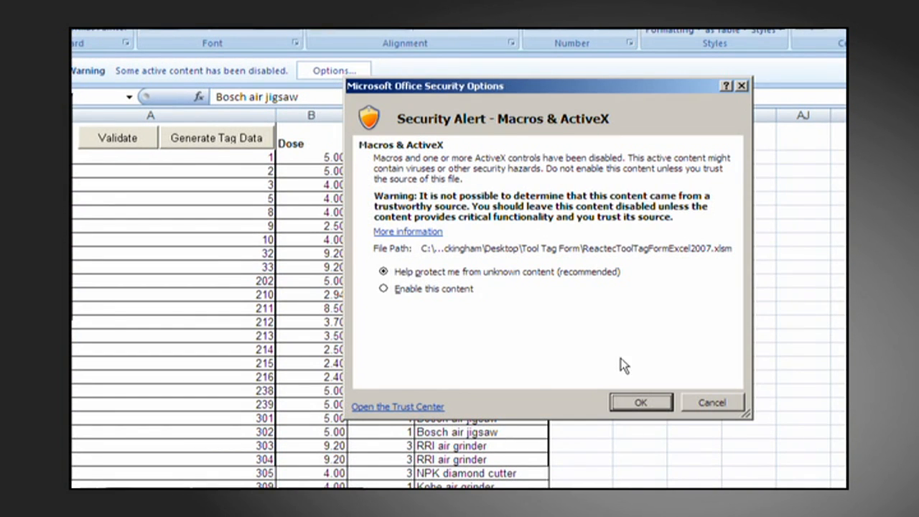
{"action": "left_click", "coordinate": [383, 288]}
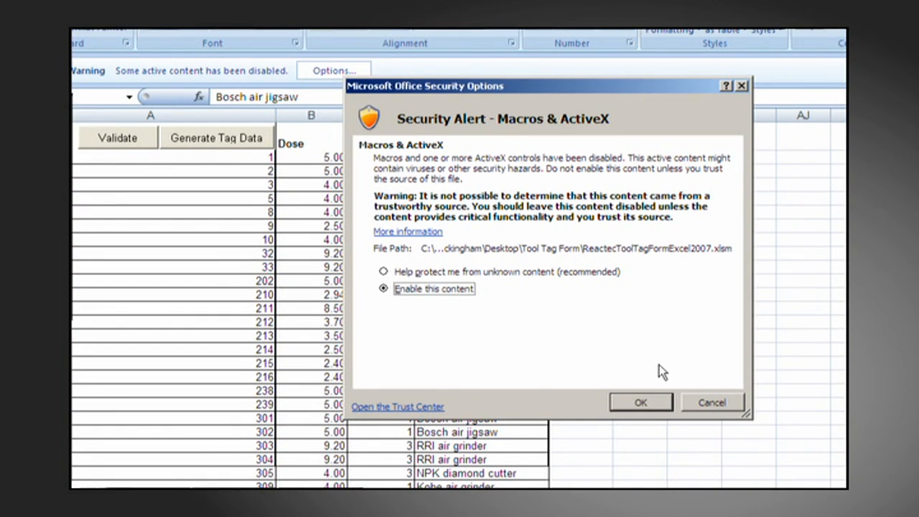
{"action": "left_click", "coordinate": [639, 402]}
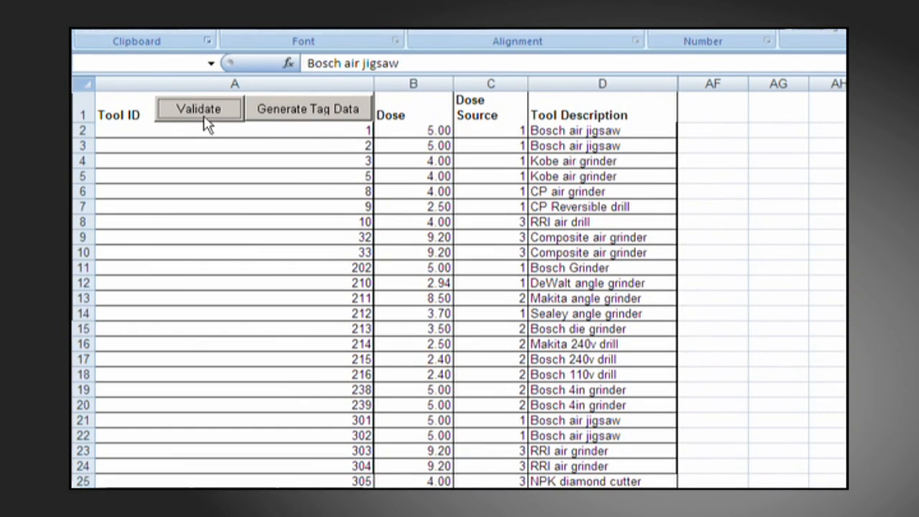
{"action": "mouse_move", "coordinate": [216, 134]}
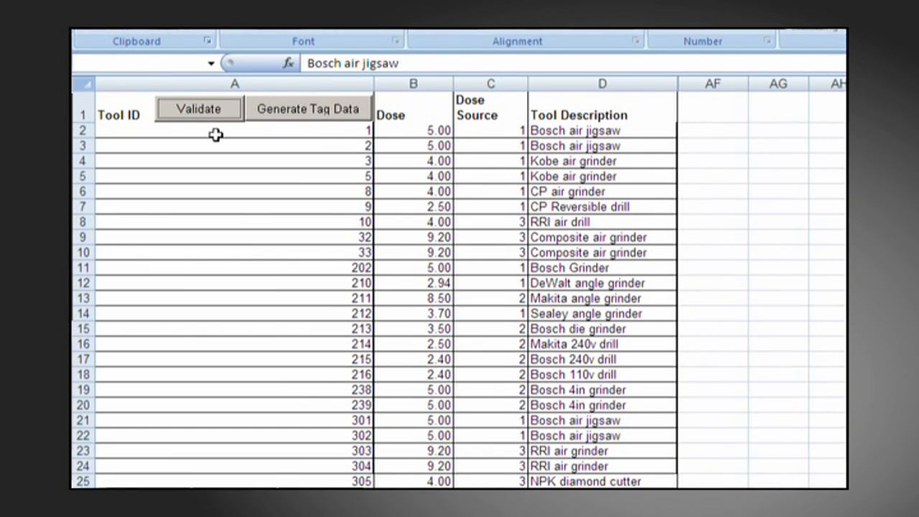
{"action": "mouse_move", "coordinate": [680, 336]}
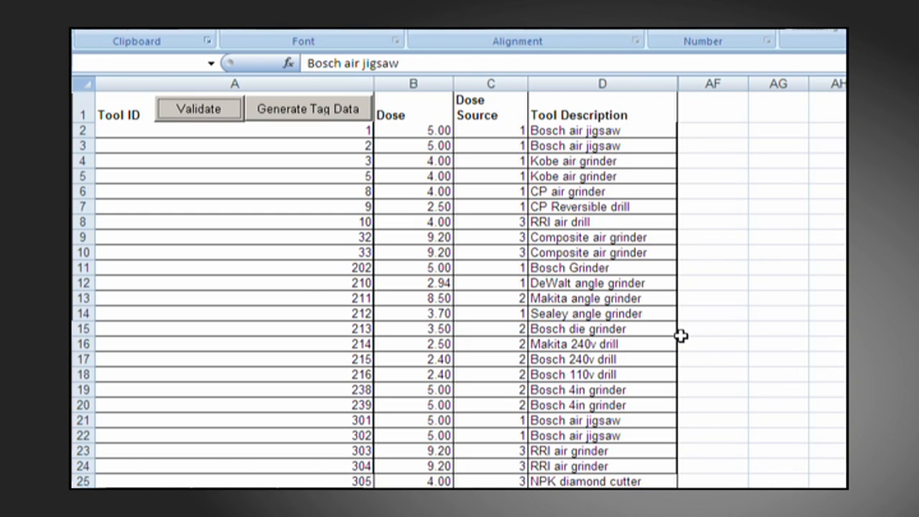
{"action": "mouse_move", "coordinate": [735, 350]}
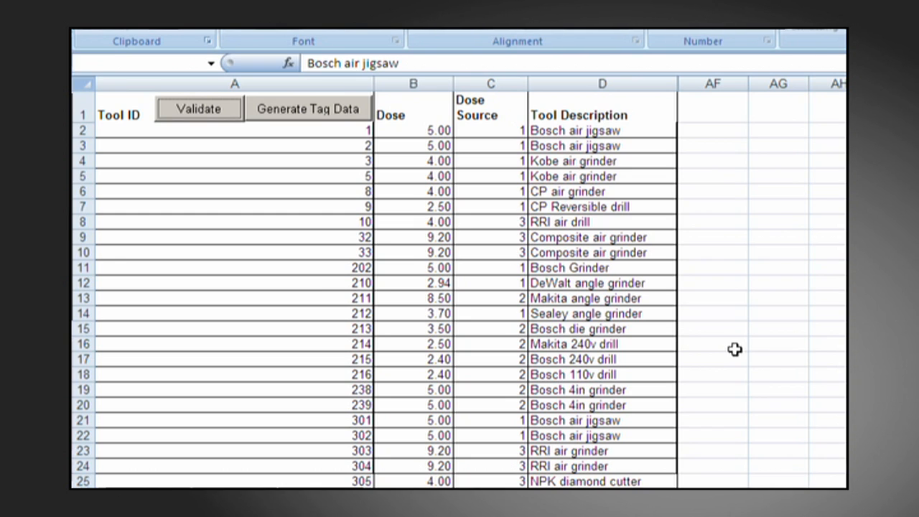
{"action": "mouse_move", "coordinate": [301, 127]}
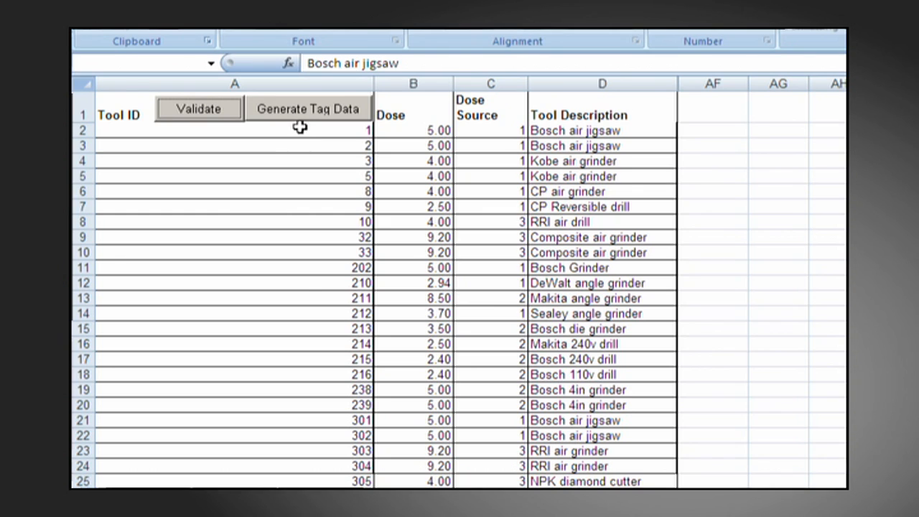
{"action": "mouse_move", "coordinate": [320, 155]}
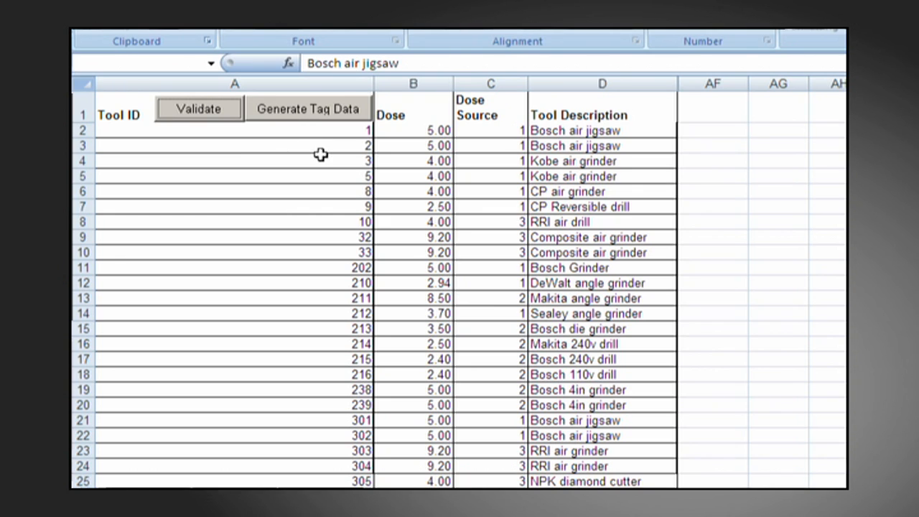
{"action": "mouse_move", "coordinate": [307, 150]}
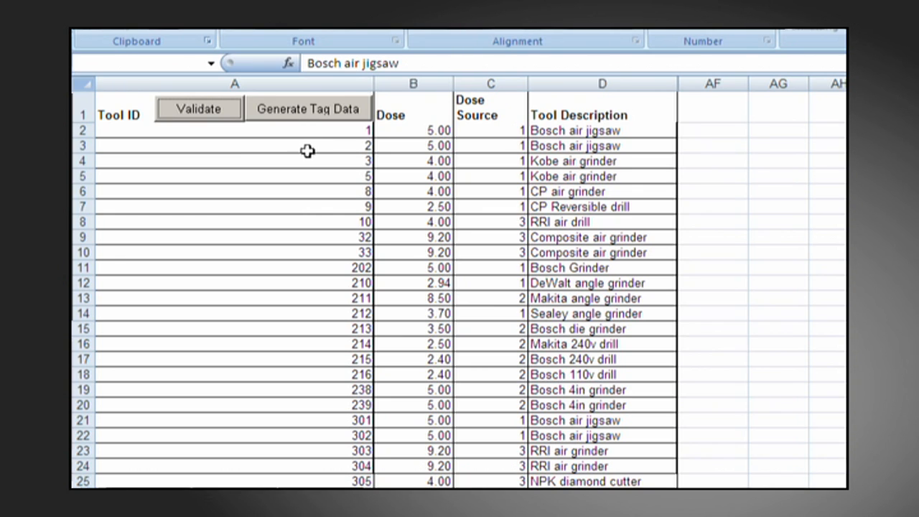
{"action": "mouse_move", "coordinate": [294, 119]}
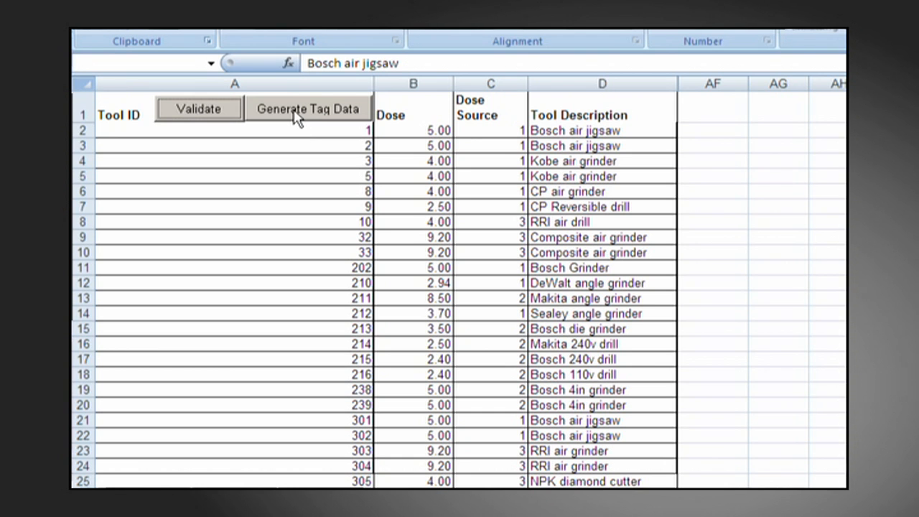
- Run Generate Tag Data to bring up the CSV save prompt
{"action": "left_click", "coordinate": [308, 108]}
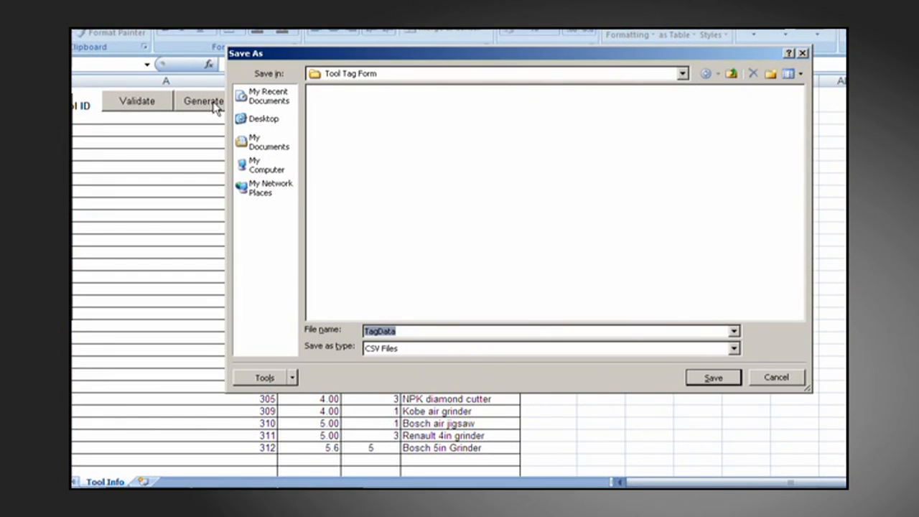
{"action": "mouse_move", "coordinate": [433, 299]}
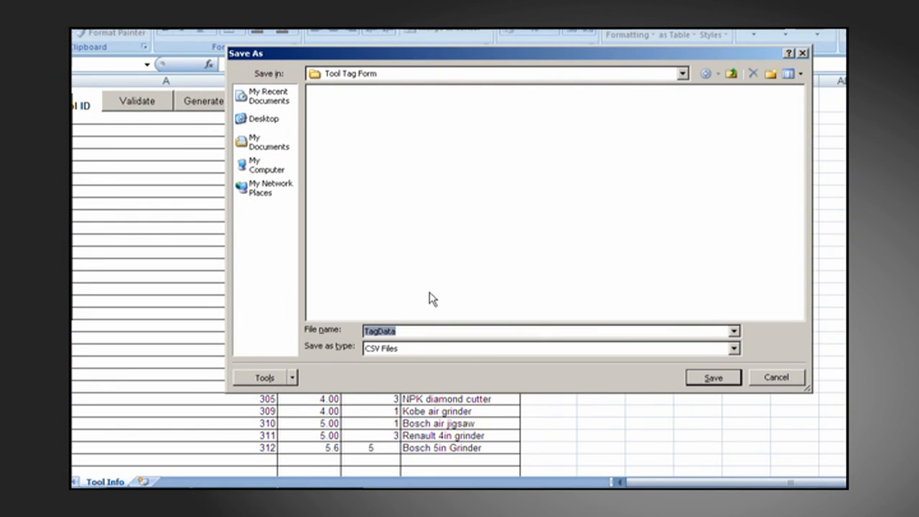
{"action": "mouse_move", "coordinate": [788, 344]}
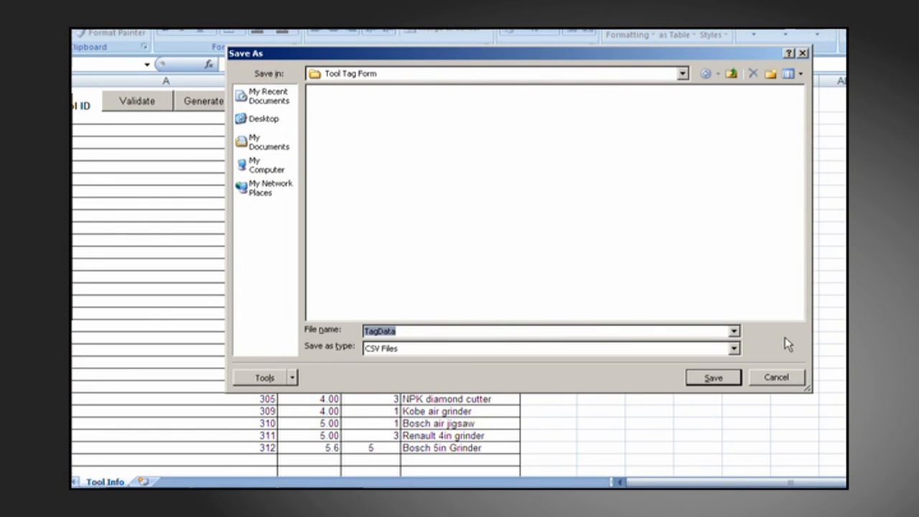
{"action": "mouse_move", "coordinate": [405, 305]}
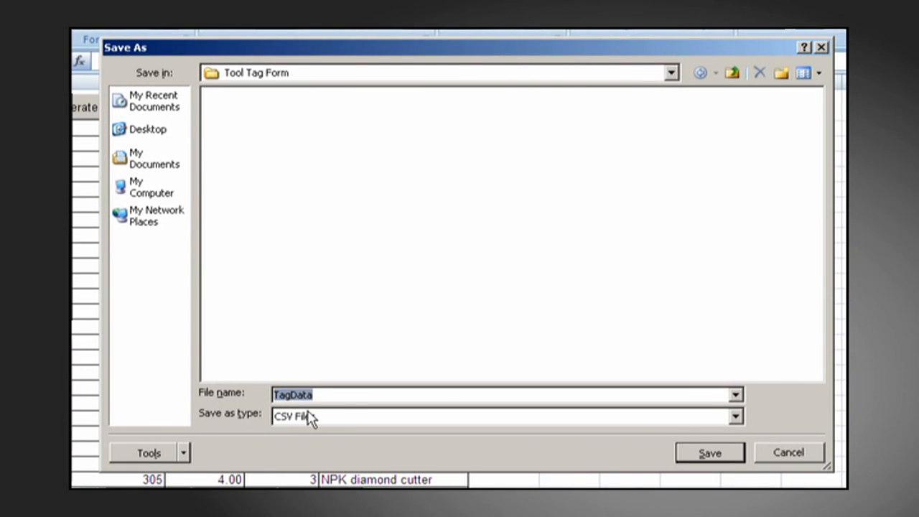
{"action": "mouse_move", "coordinate": [696, 255]}
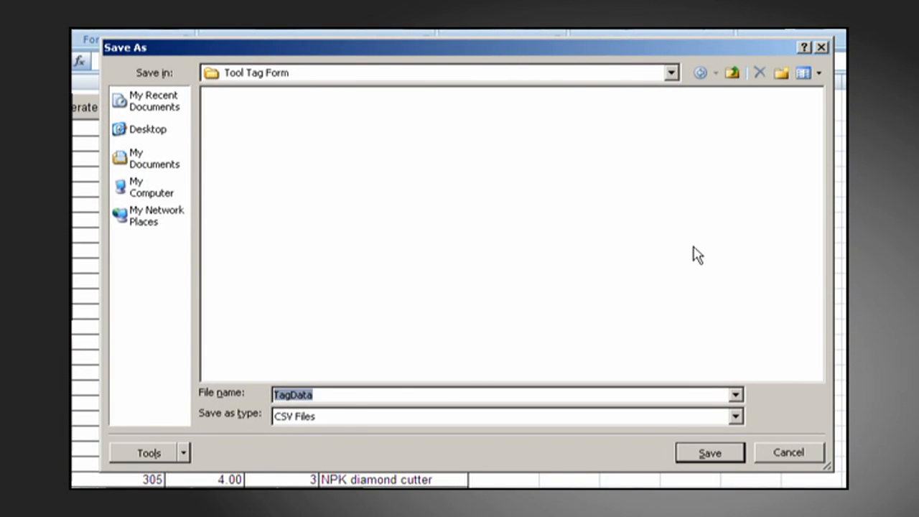
{"action": "mouse_move", "coordinate": [729, 250]}
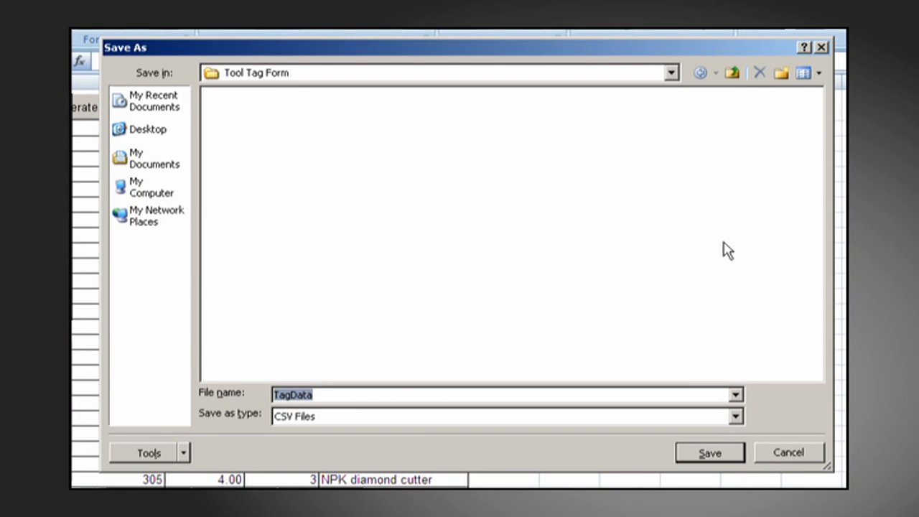
{"action": "mouse_move", "coordinate": [801, 151]}
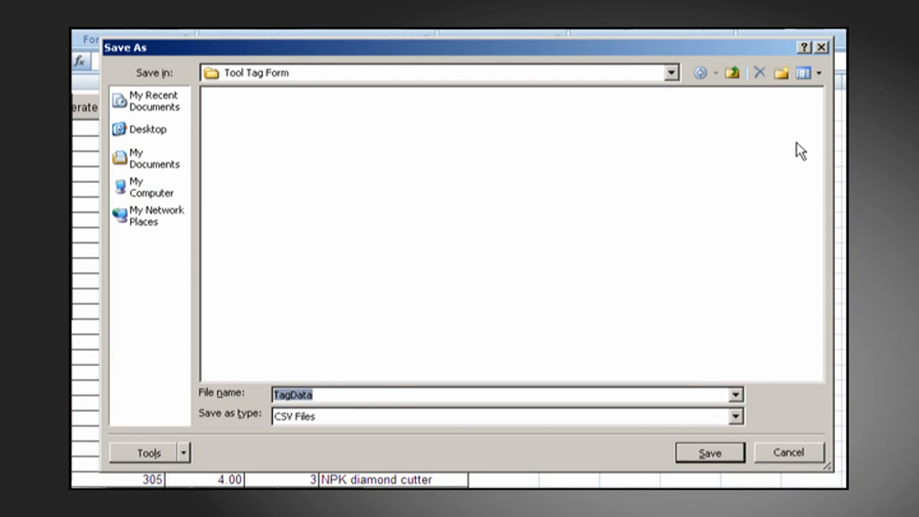
- Create a new folder named 'Tool Tag Data Files' inside Tool Tag Form
{"action": "left_click", "coordinate": [782, 73]}
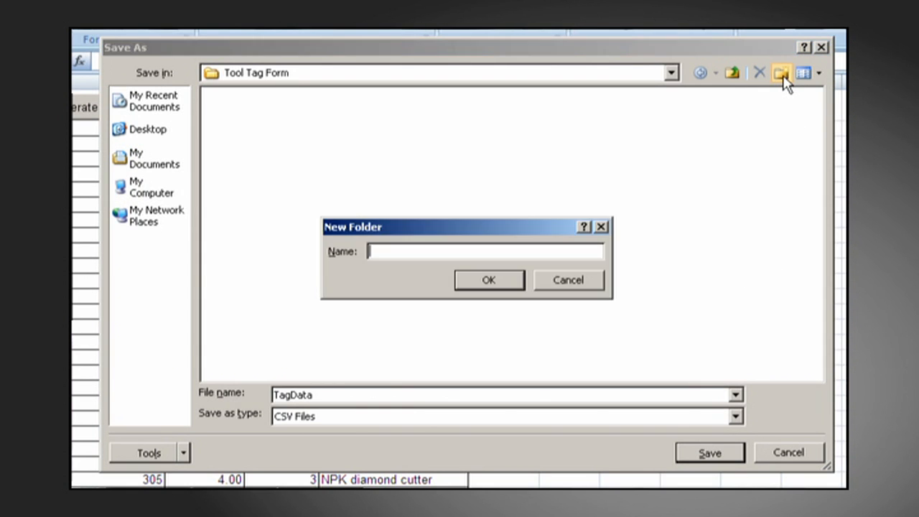
{"action": "mouse_move", "coordinate": [728, 164]}
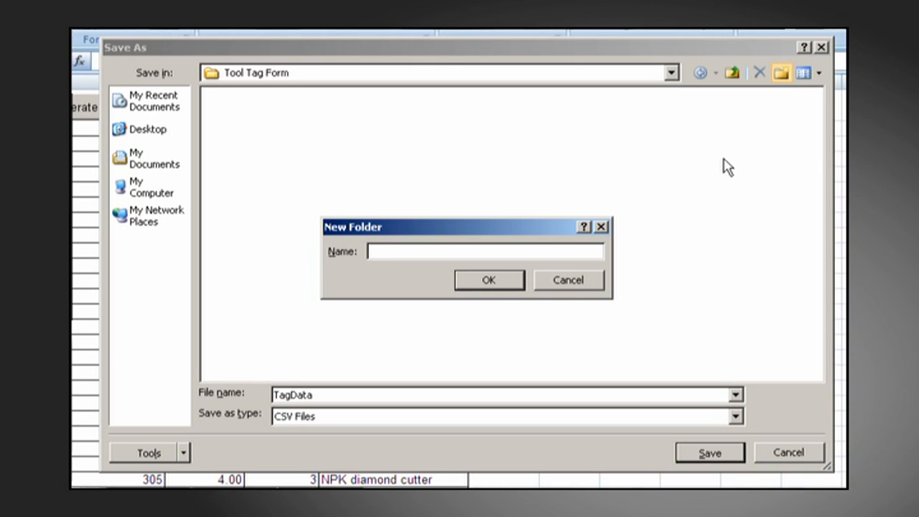
{"action": "type", "text": "T"}
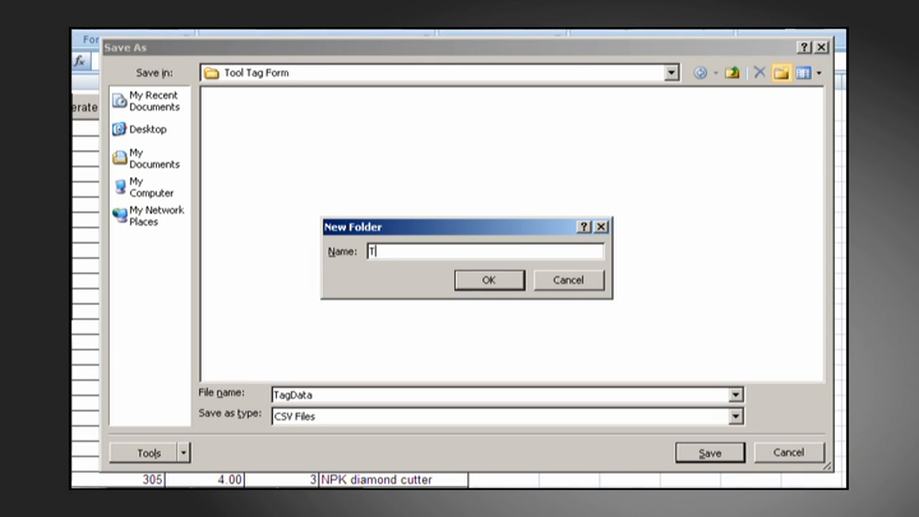
{"action": "type", "text": "ool"}
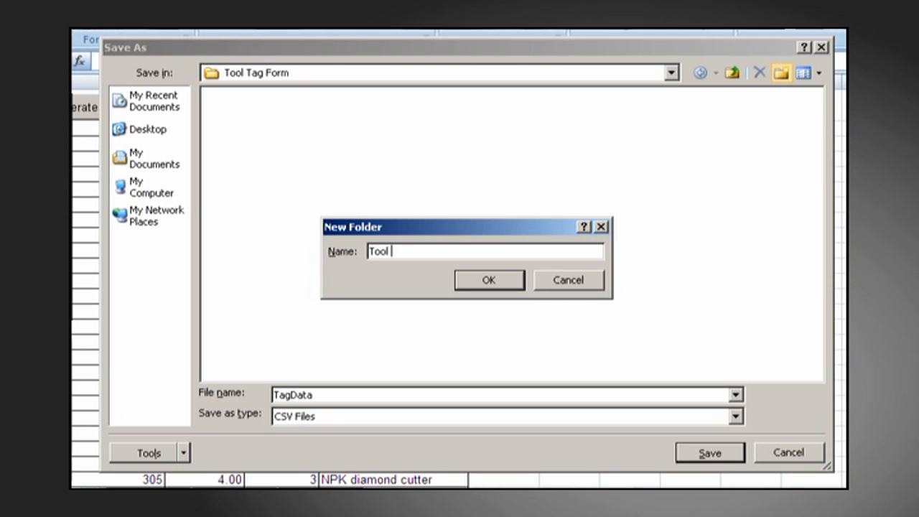
{"action": "type", "text": "Tag Data Files"}
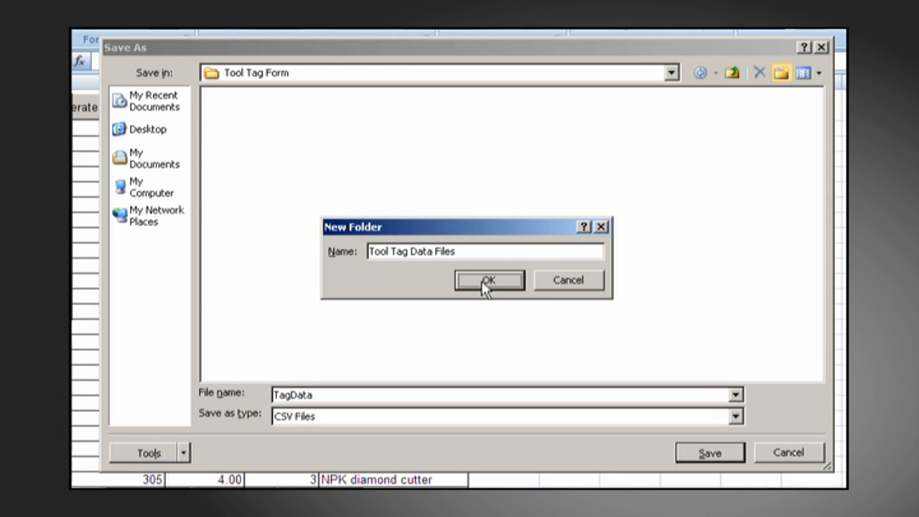
{"action": "left_click", "coordinate": [488, 280]}
{"action": "type", "text": "Ta"}
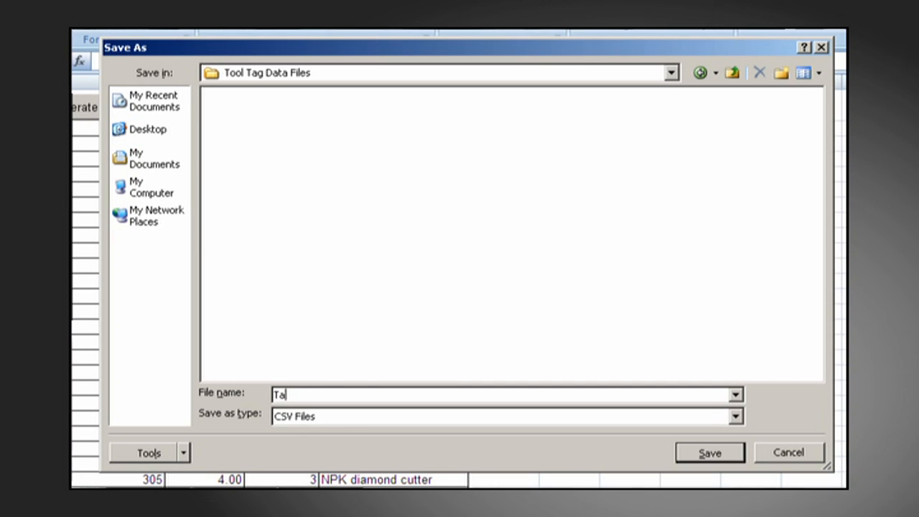
- Save the CSV as 'Tool Tag Data' and acknowledge the success message
{"action": "type", "text": "ool Tag D"}
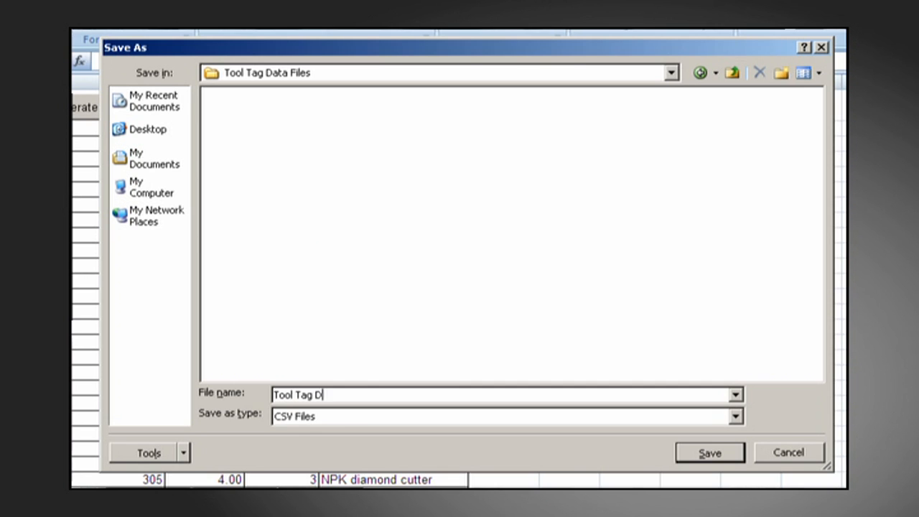
{"action": "type", "text": "ata"}
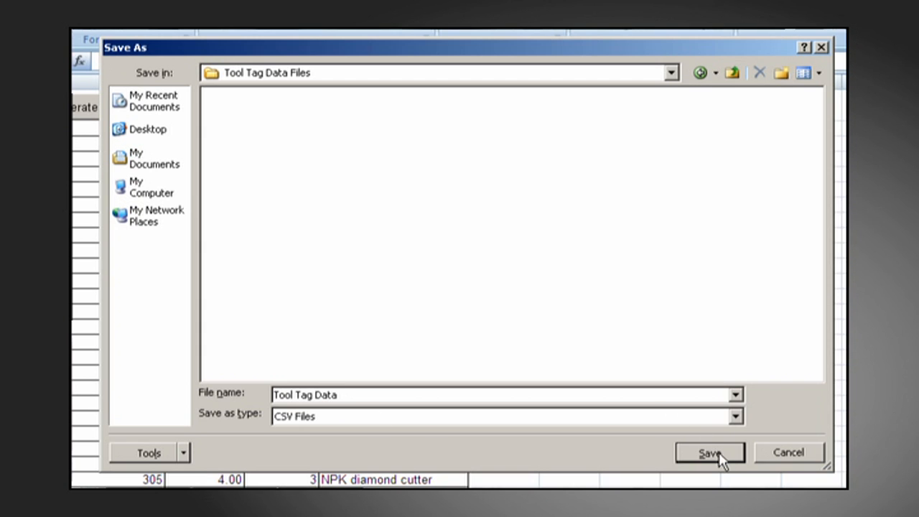
{"action": "left_click", "coordinate": [708, 452]}
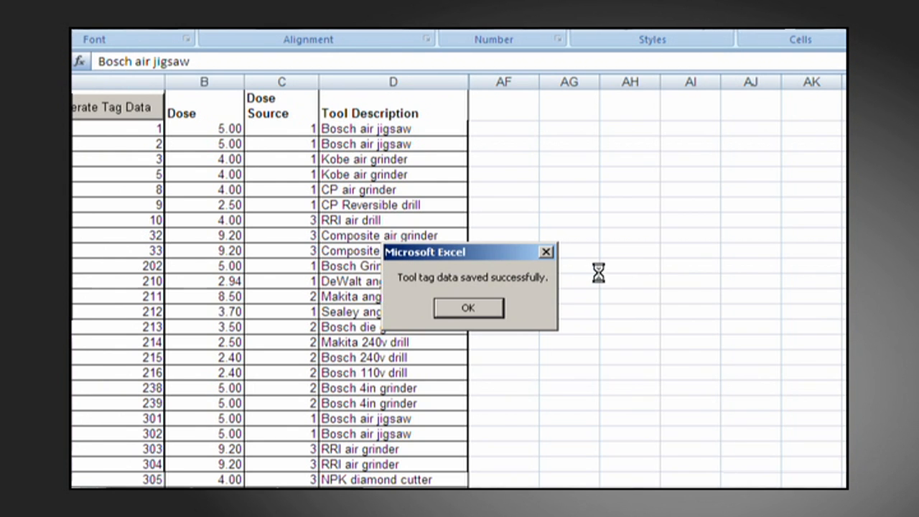
{"action": "left_click", "coordinate": [467, 308]}
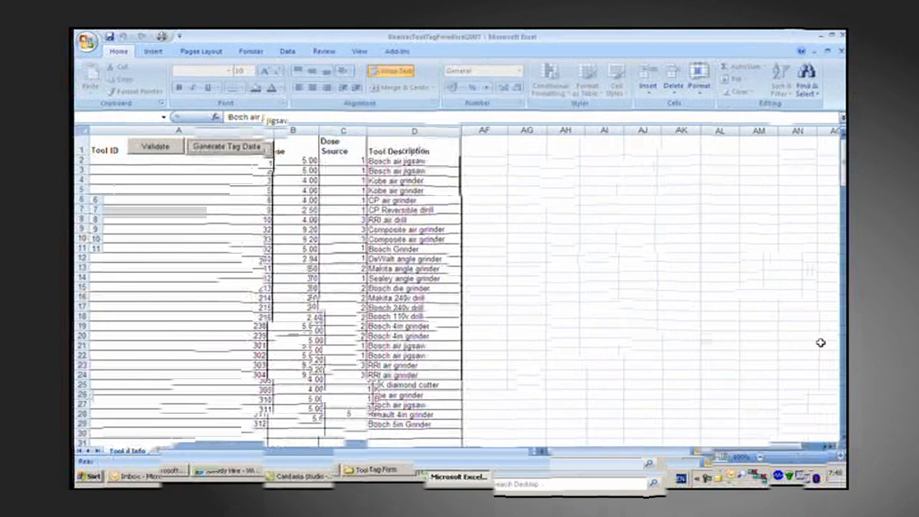